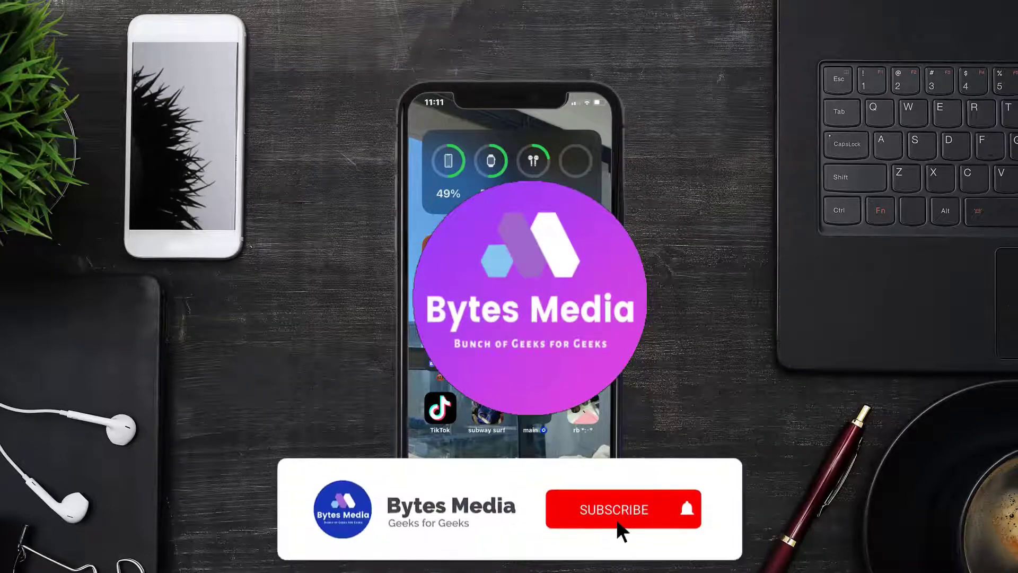
Step: Launch the App Store from the home screen
click(613, 510)
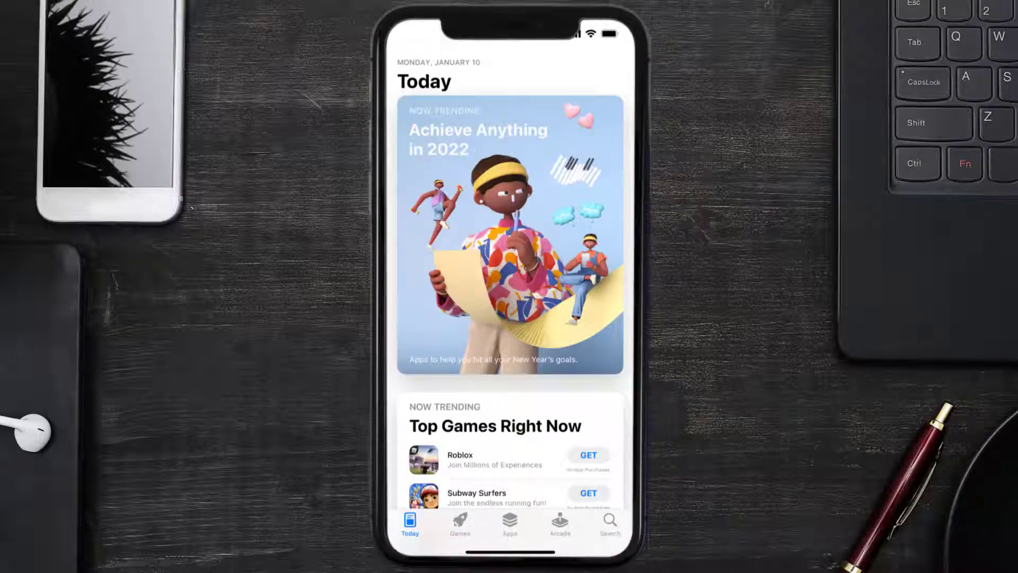
Step: Search the store for 'krispy kreme' and start the Krispy Kreme update
click(608, 521)
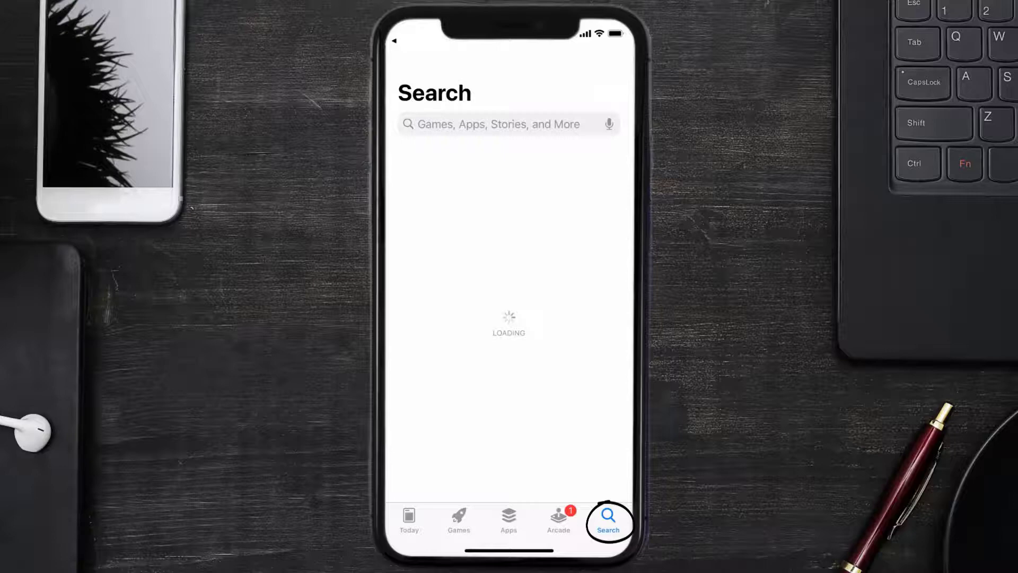
text(krispy kreme)
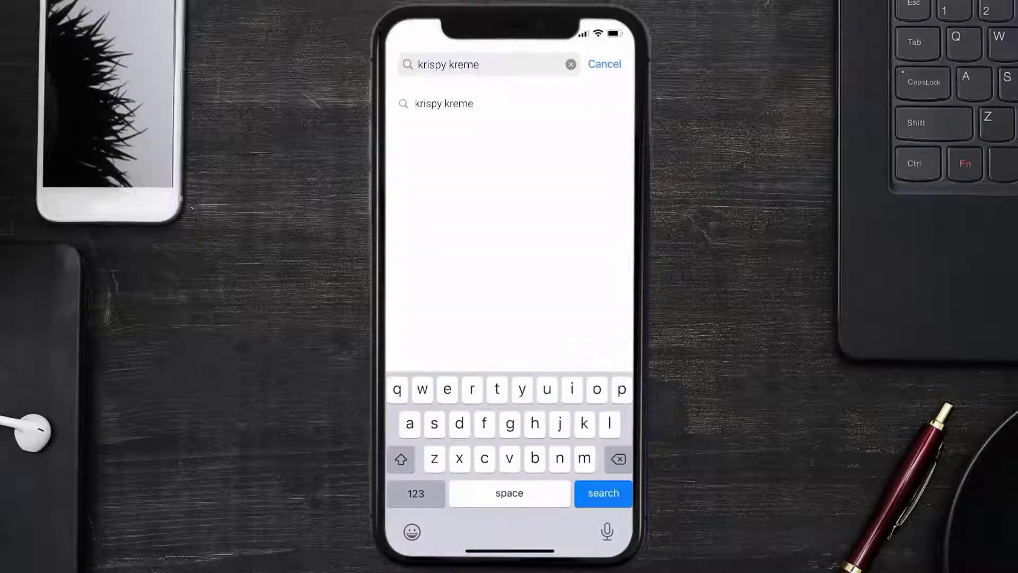
click(603, 493)
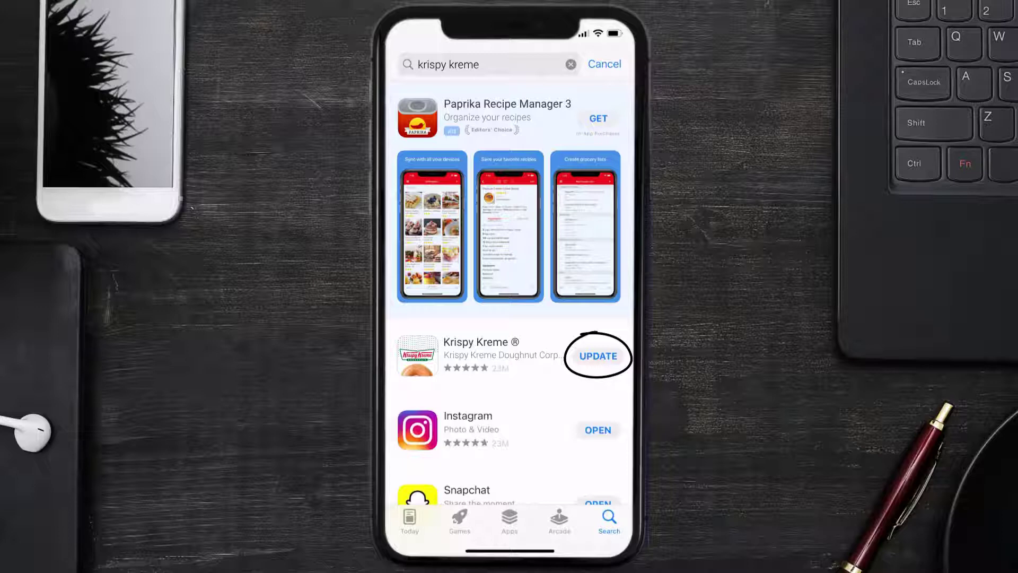
click(597, 357)
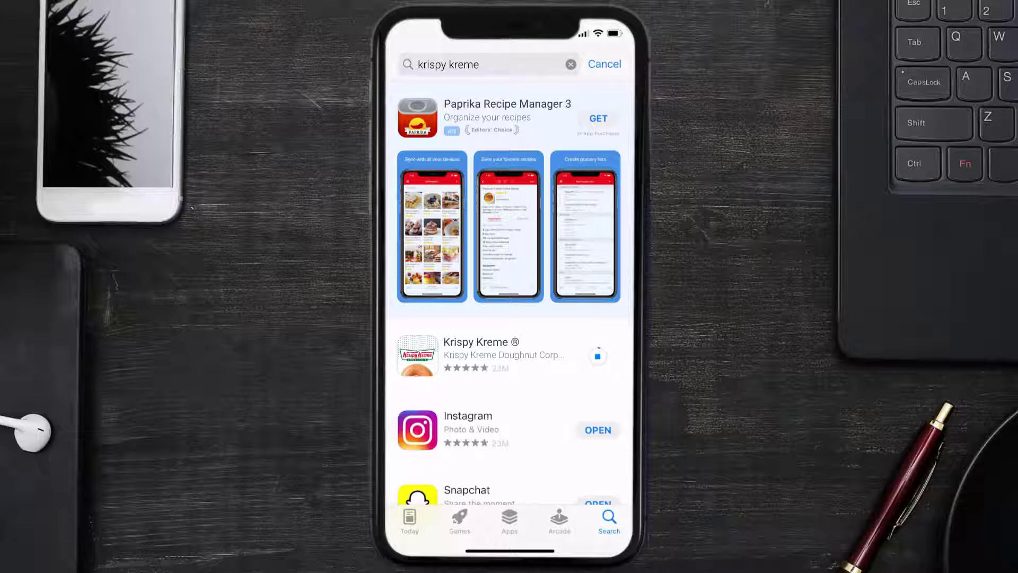
click(597, 357)
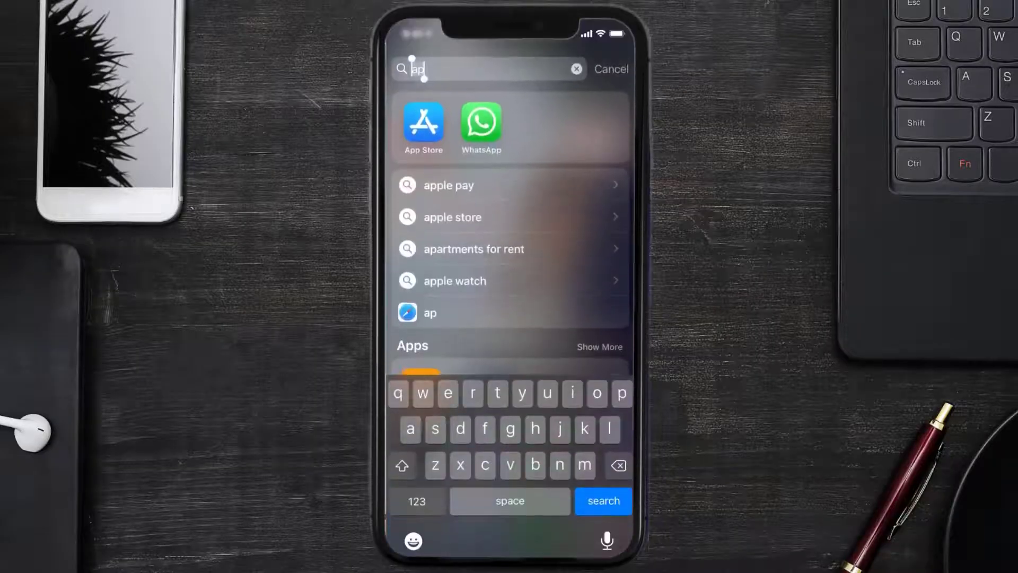
Step: Navigate Settings > General > iPhone Storage > Krispy Kreme
click(431, 313)
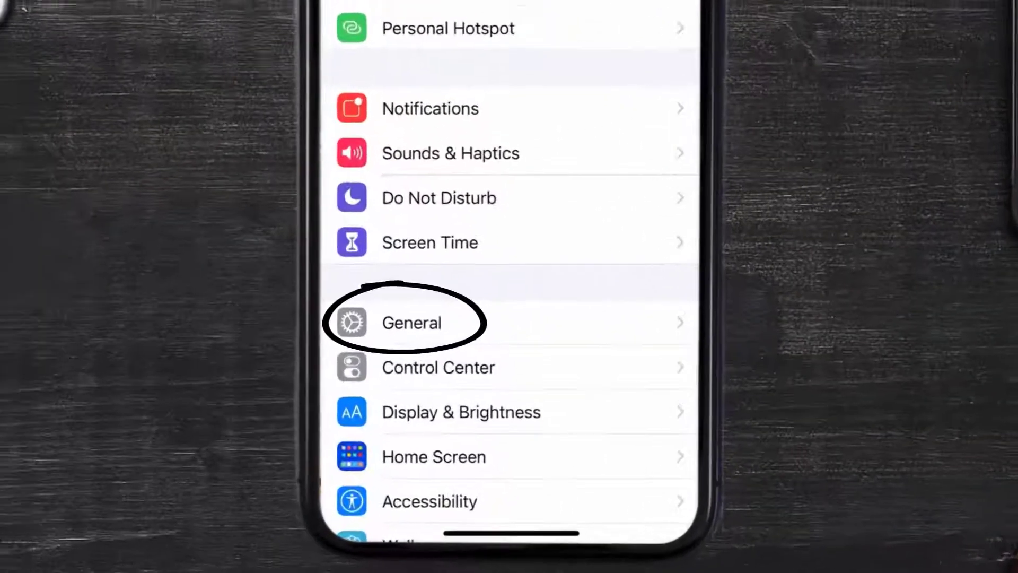
click(411, 323)
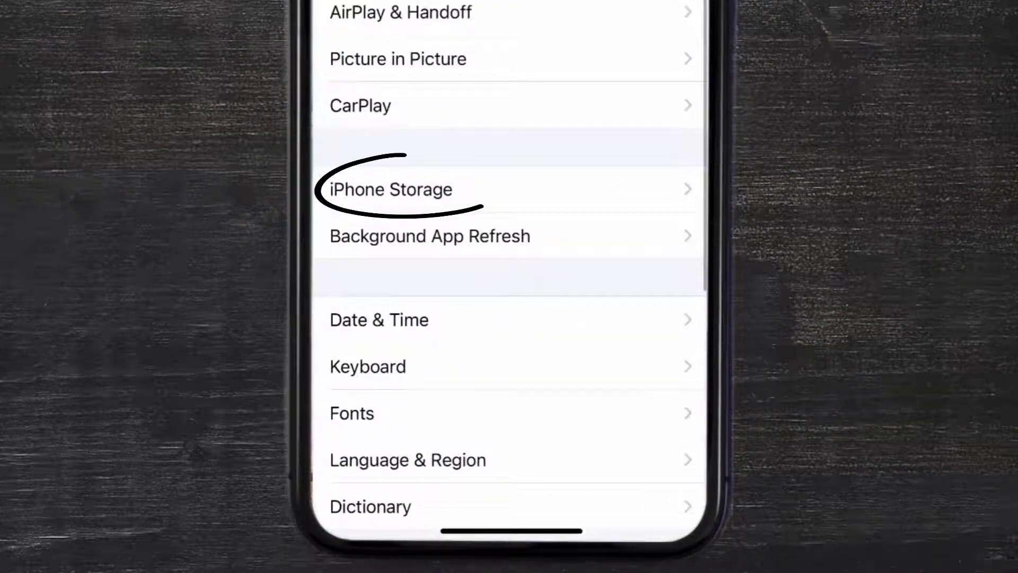
click(388, 189)
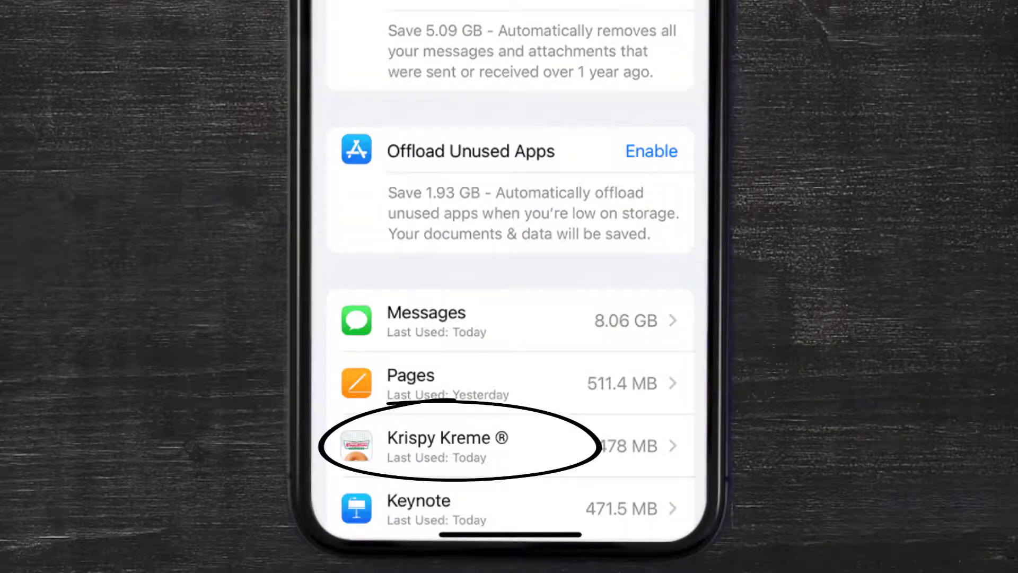
click(455, 445)
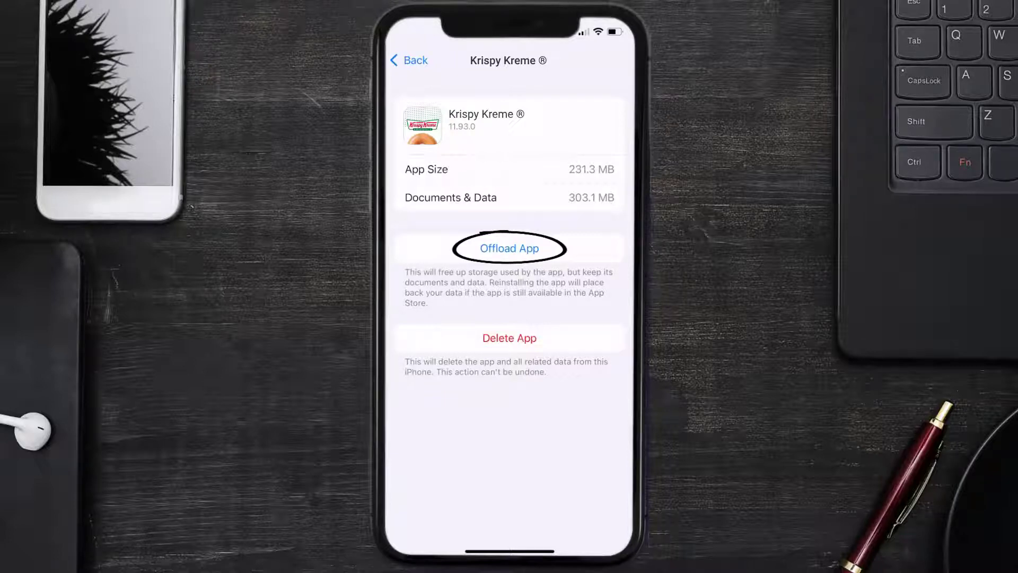
Step: Offload Krispy Kreme keeping its data, then reinstall the app
click(510, 248)
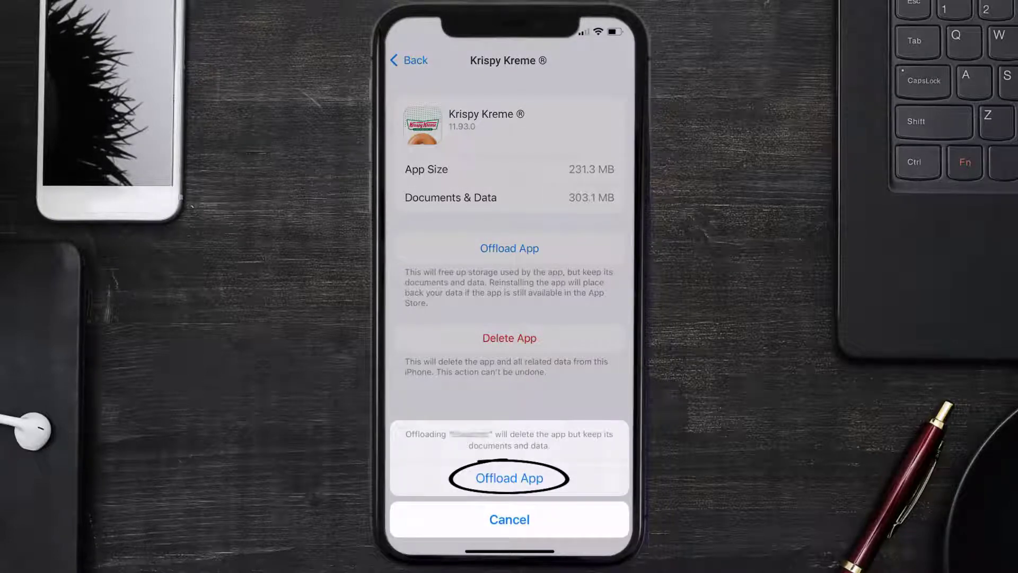
click(510, 478)
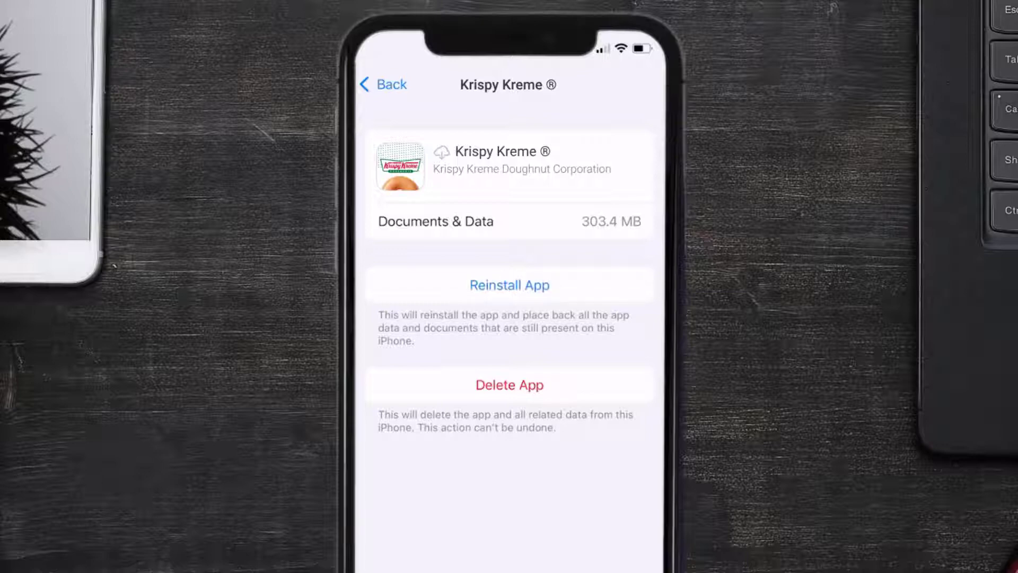
click(509, 286)
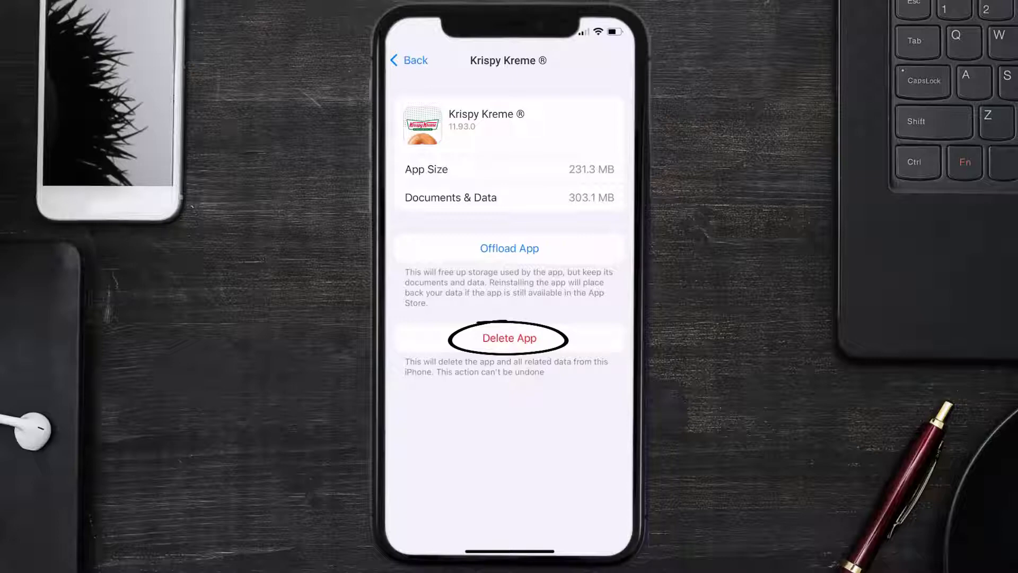
Step: Delete the Krispy Kreme app and its data from the storage page
click(508, 338)
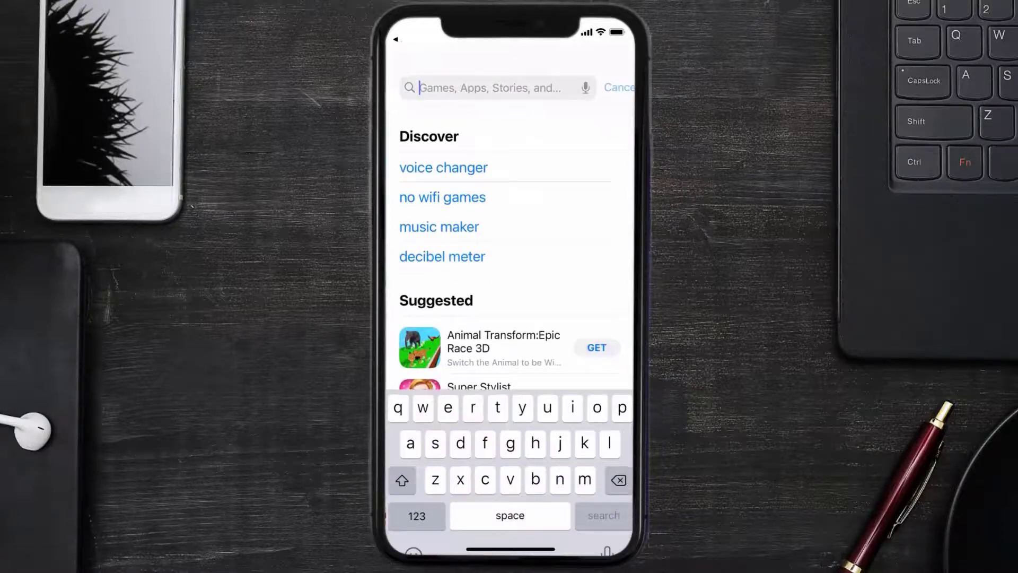
Step: Search 'krispy kreme' and download the Krispy Kreme app again
text(krispy kreme)
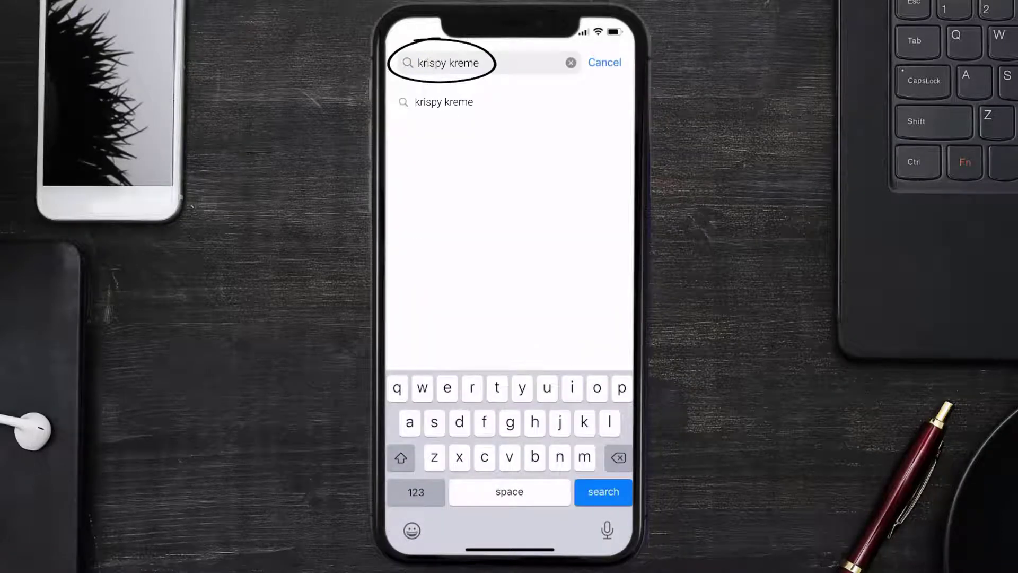
click(602, 492)
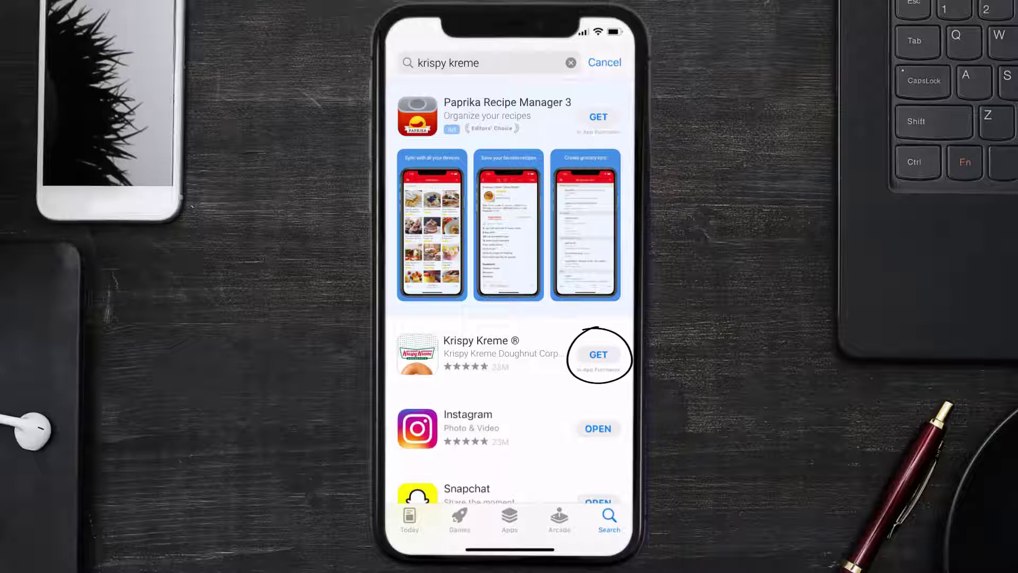
click(598, 354)
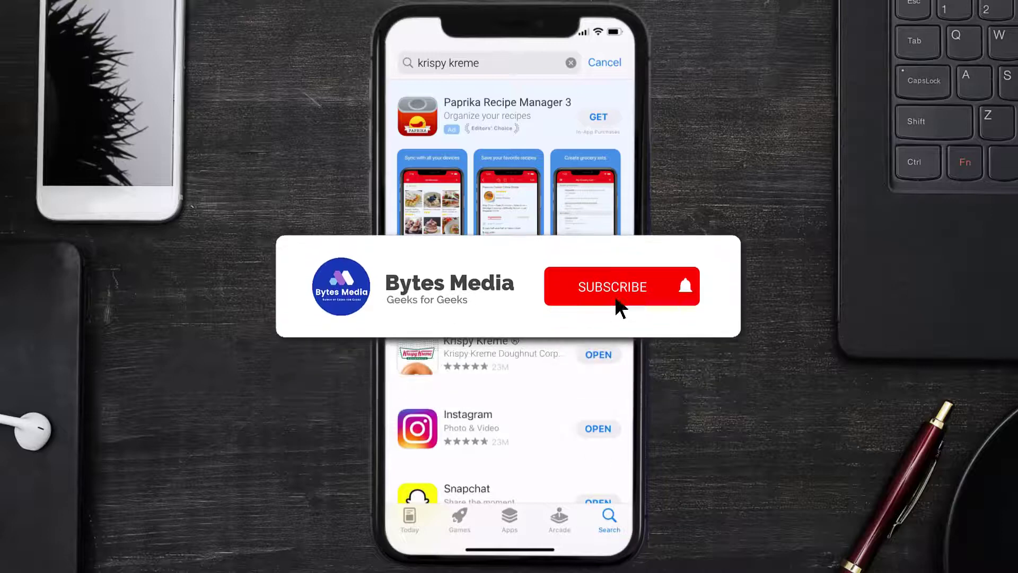
click(620, 287)
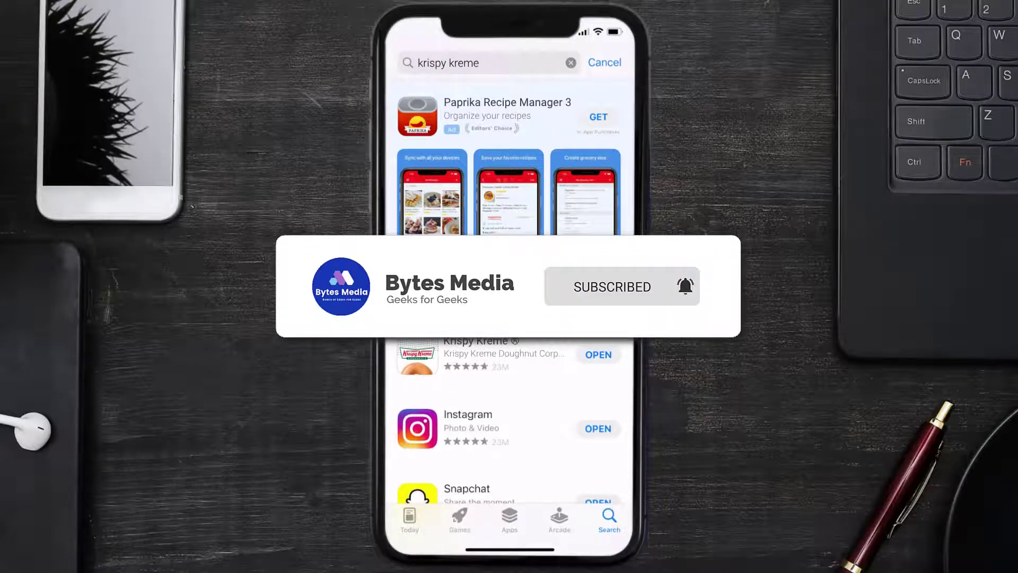